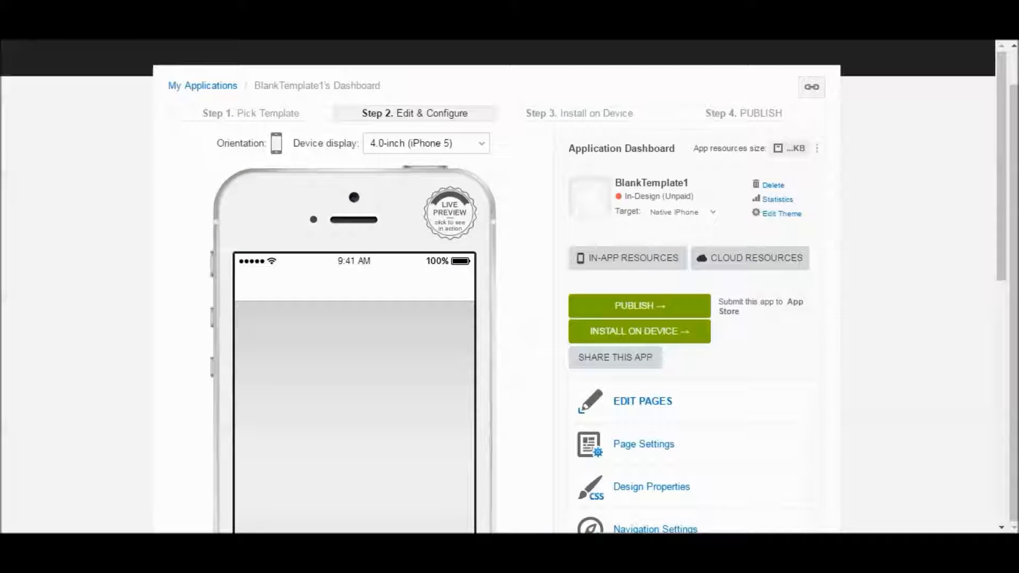
mouse_move(584, 169)
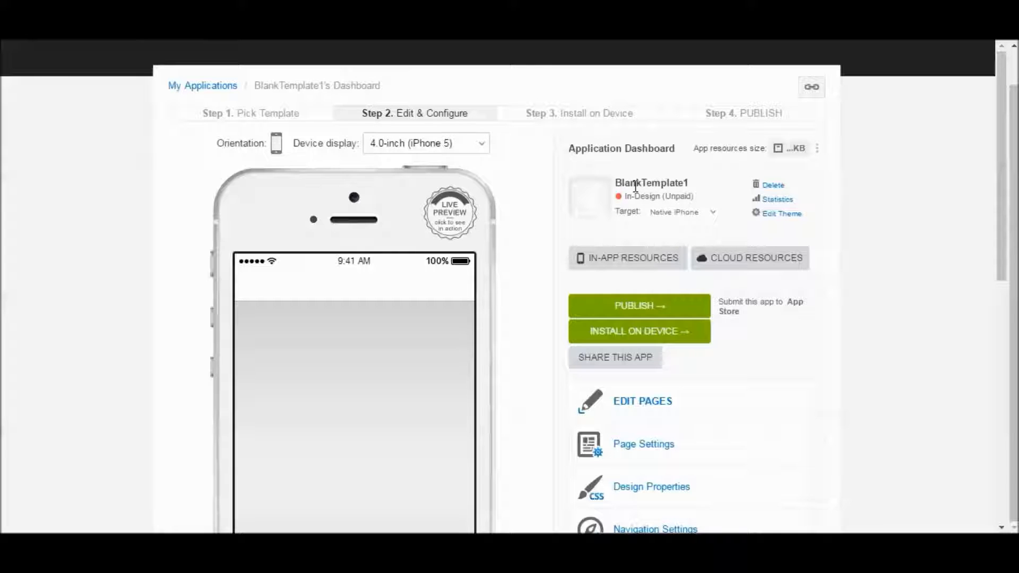
Open tab1.html from the app's page list in the HTML page editor
click(651, 183)
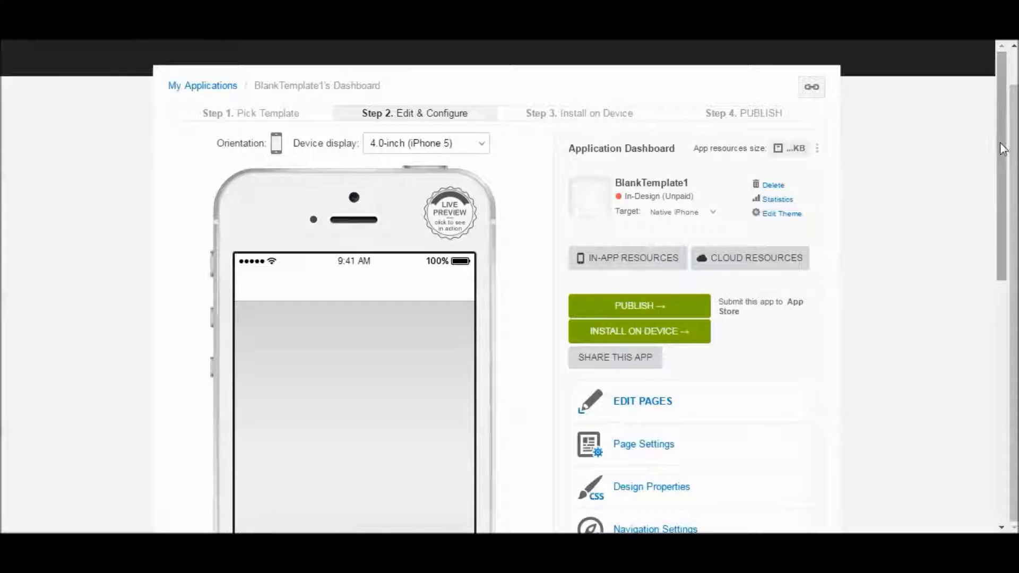
scroll(down, 3)
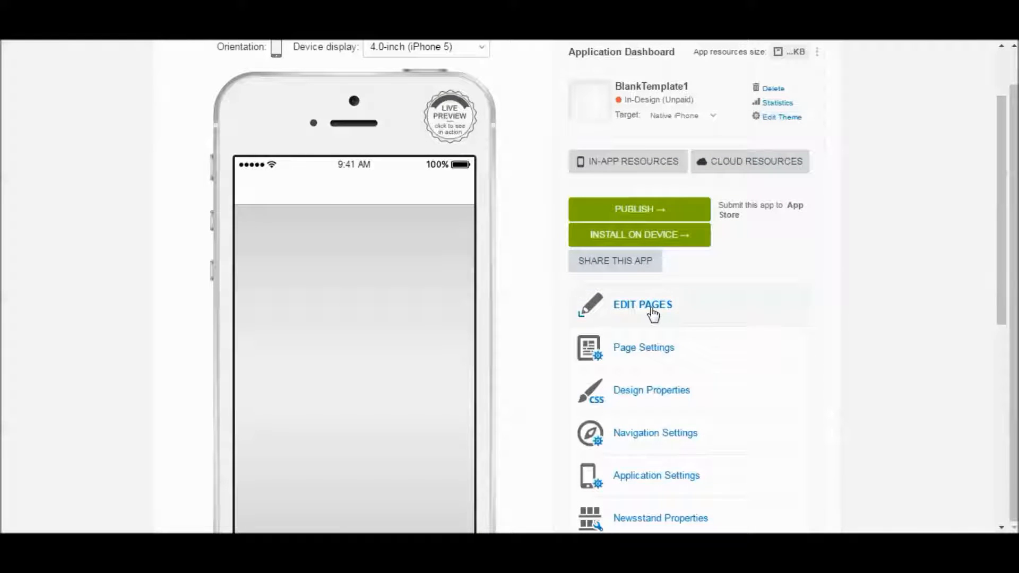
click(642, 305)
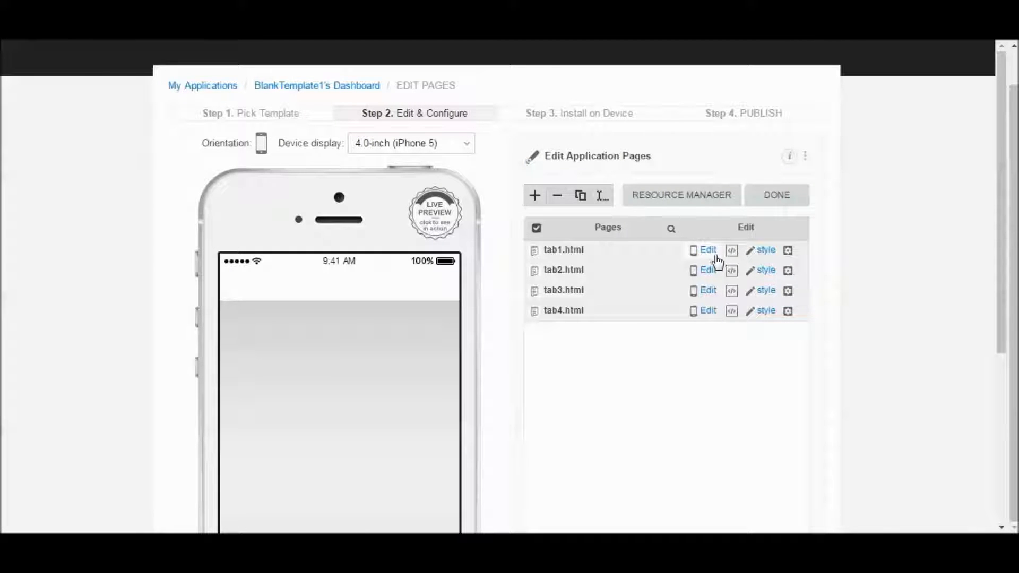
click(708, 250)
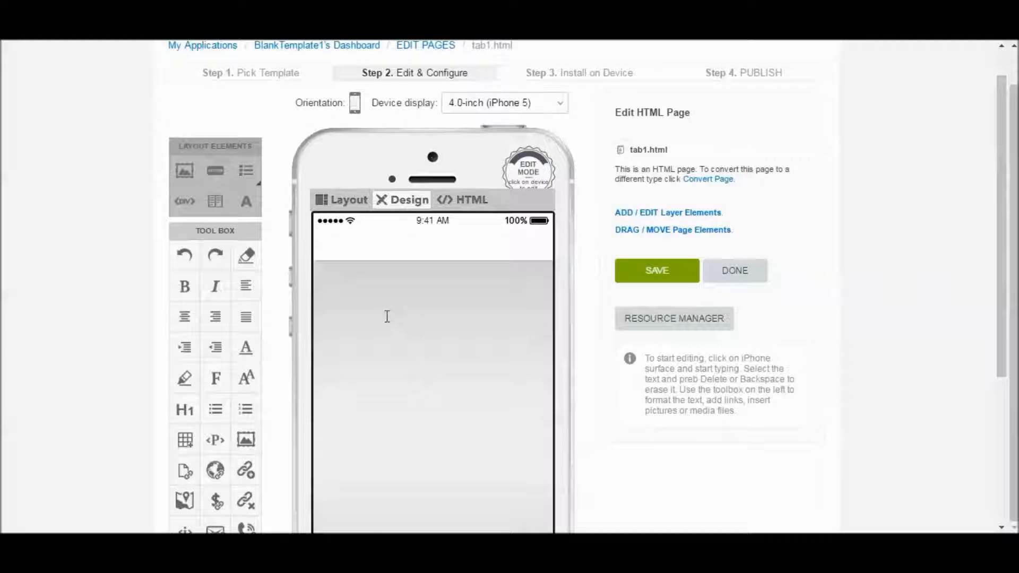
mouse_move(318, 325)
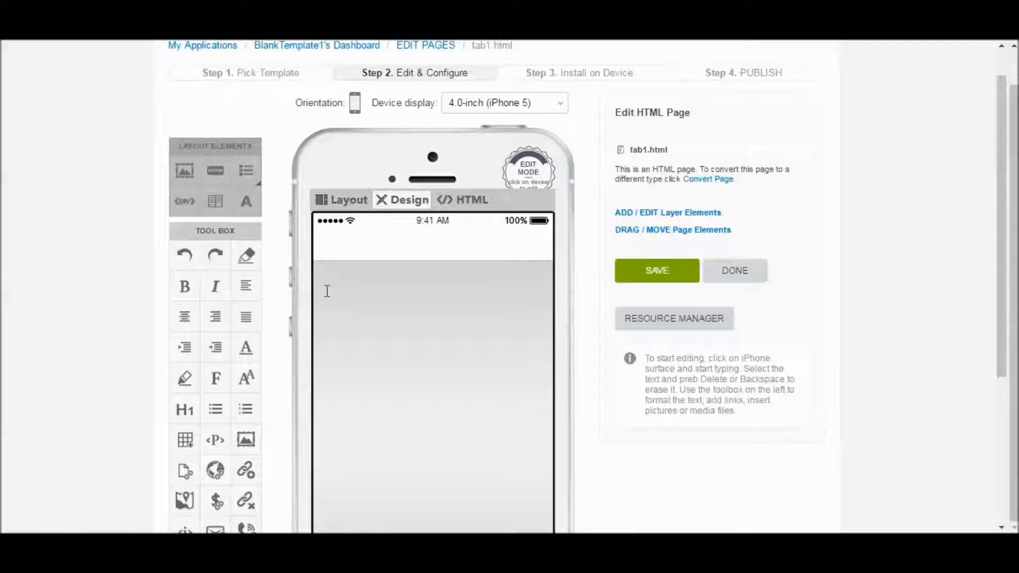
Type 'How do I link my website?' on tab1 and select the word 'website?'
text(H)
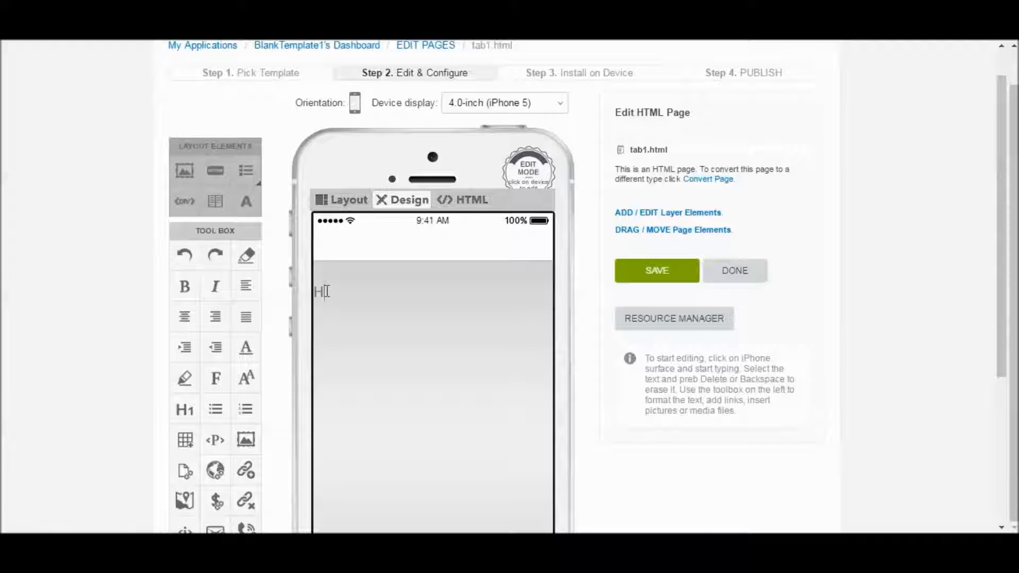
text(ow do I)
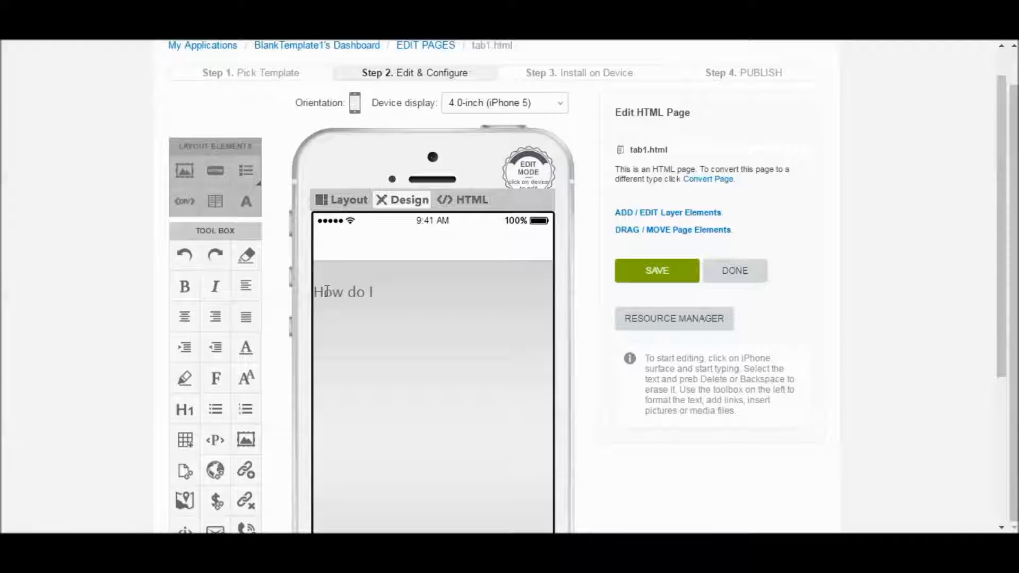
text(link my wes)
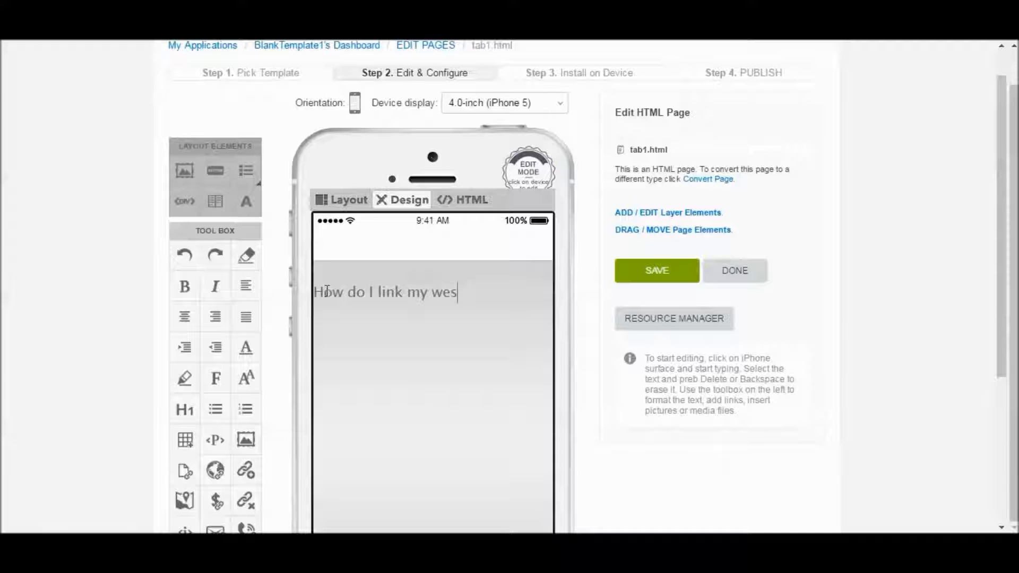
text(bsite?)
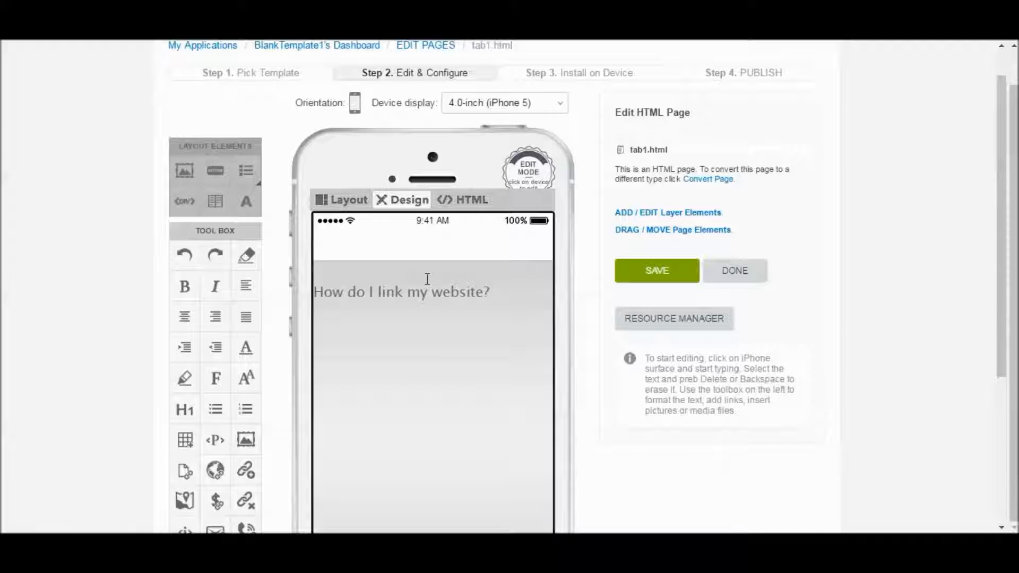
double_click(459, 292)
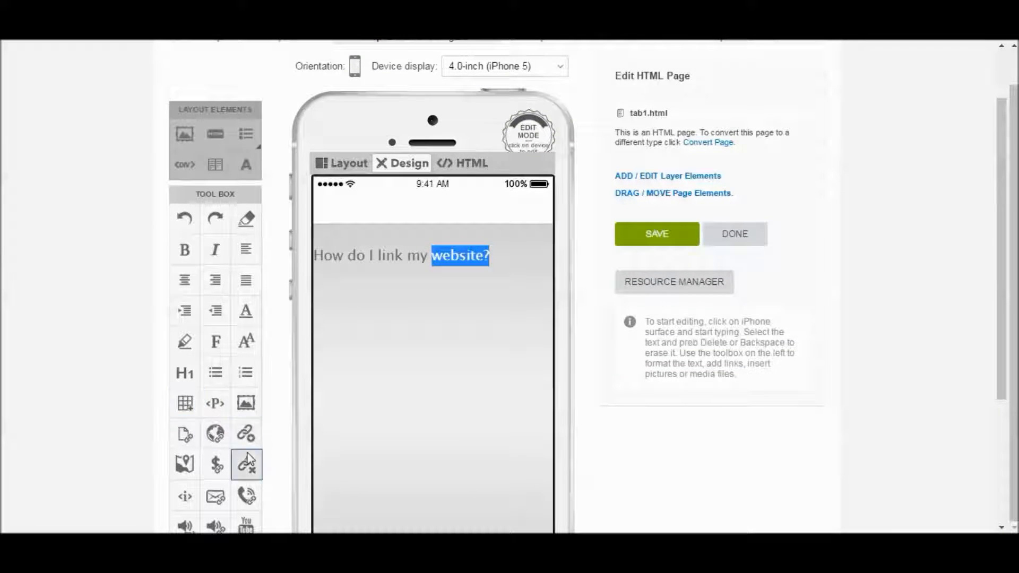
mouse_move(246, 434)
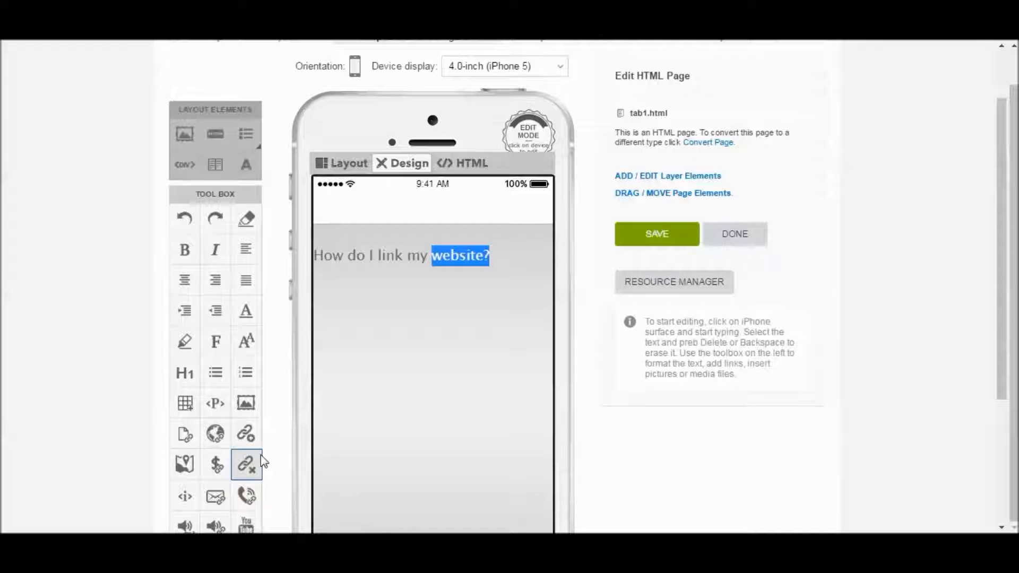
mouse_move(246, 434)
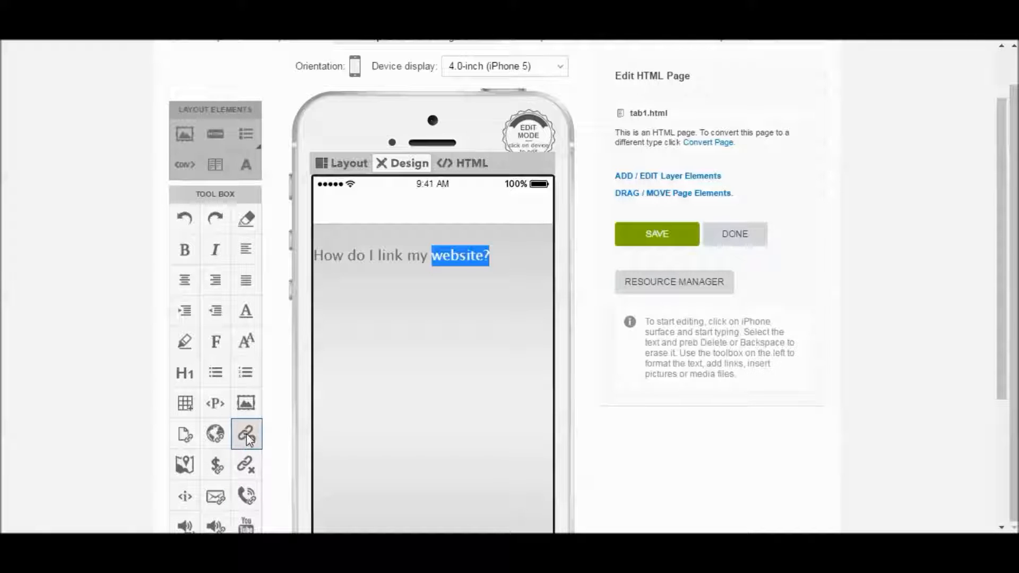
Start a link on 'website' using the In App Link to External URL option
click(246, 435)
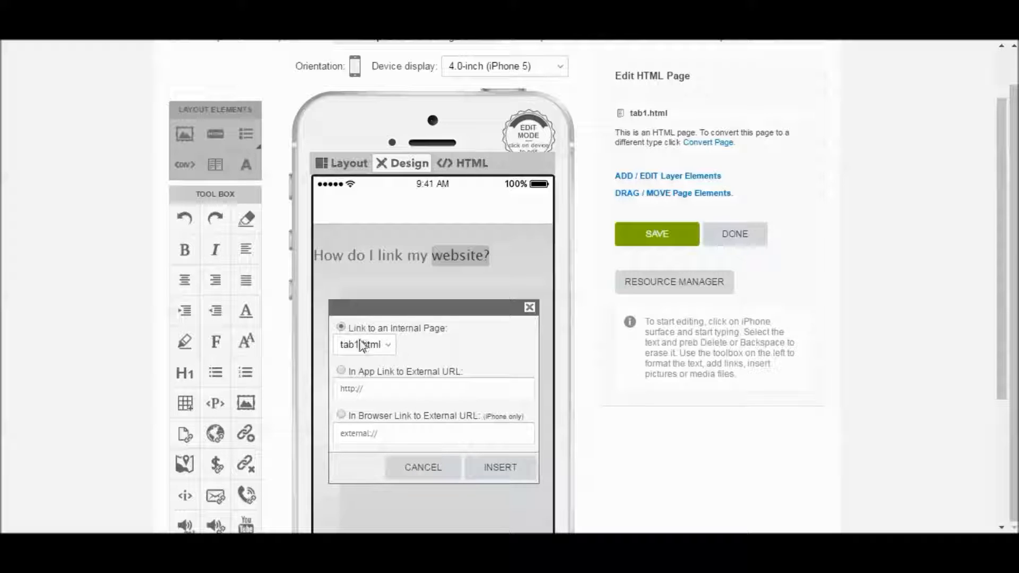
click(364, 344)
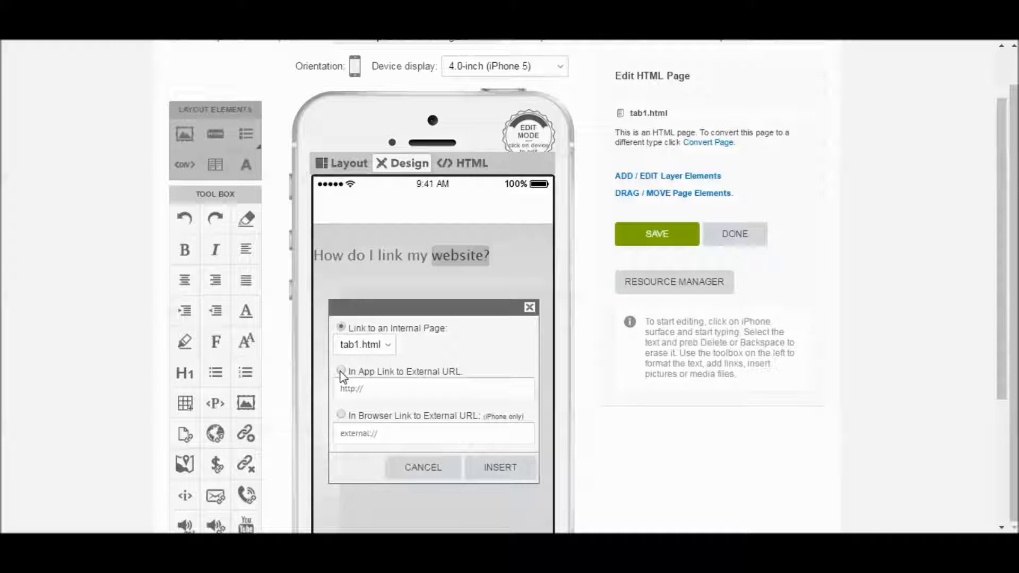
click(341, 371)
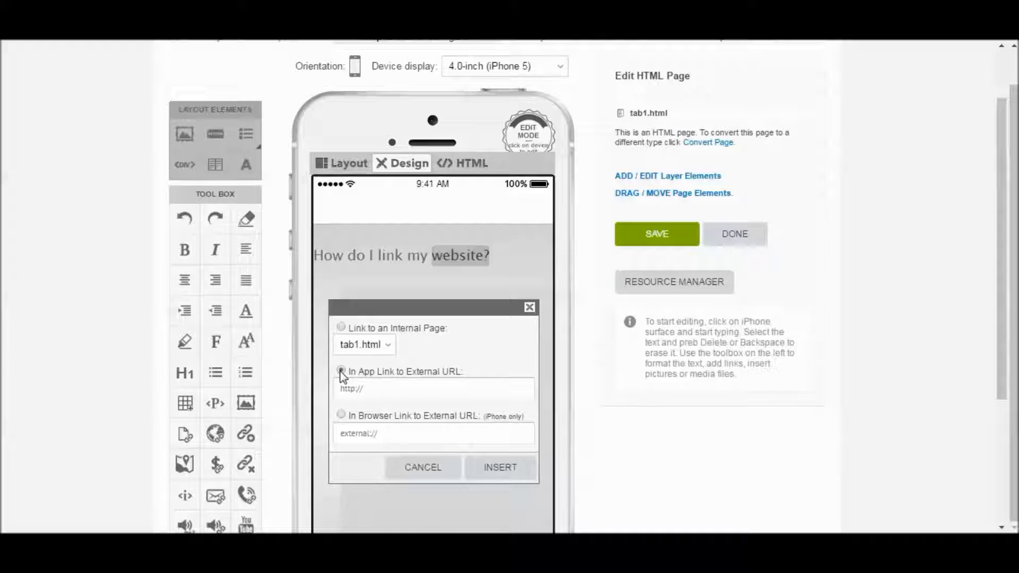
click(341, 372)
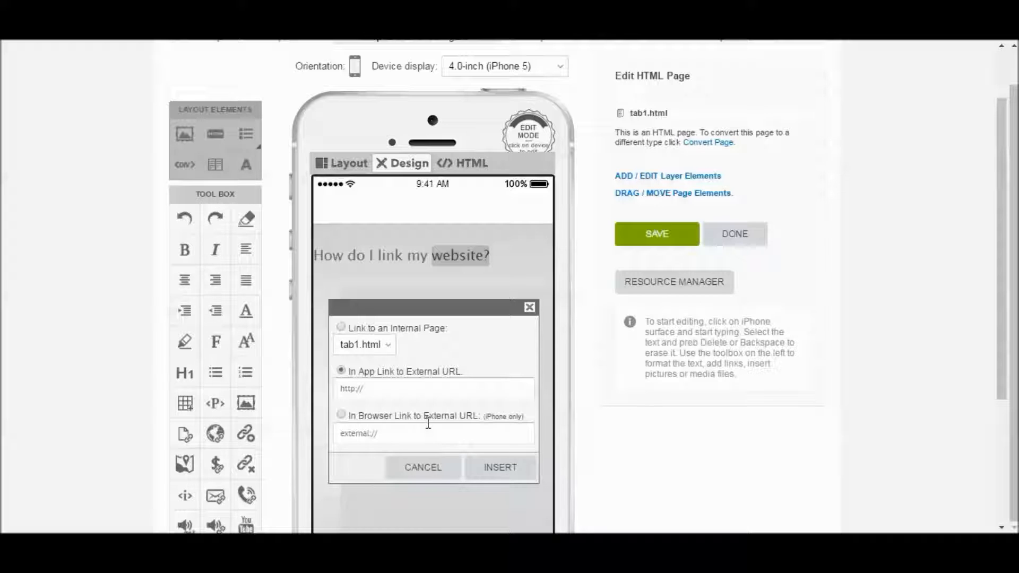
click(365, 389)
text(ultimateappmaker.com)
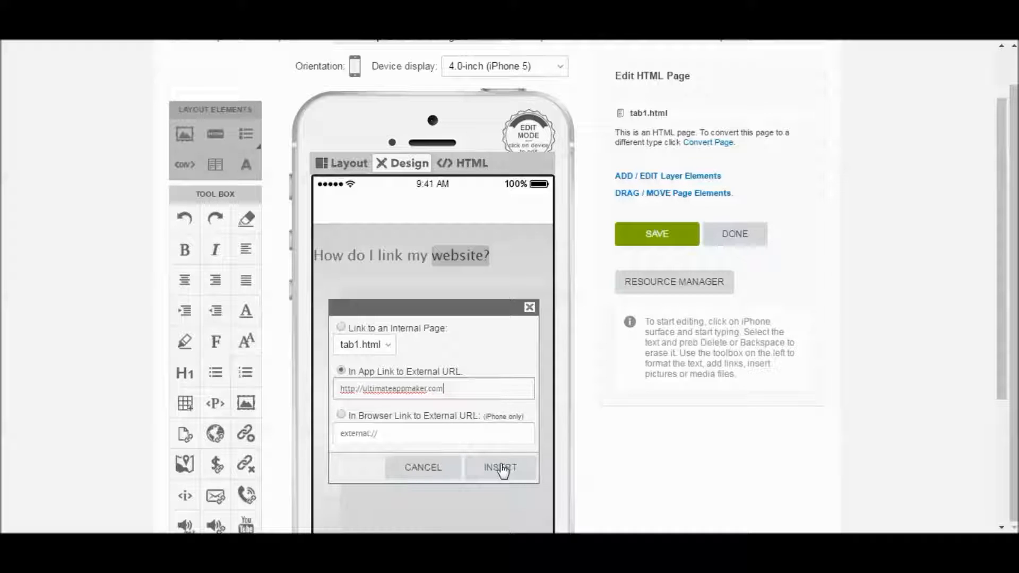
click(500, 467)
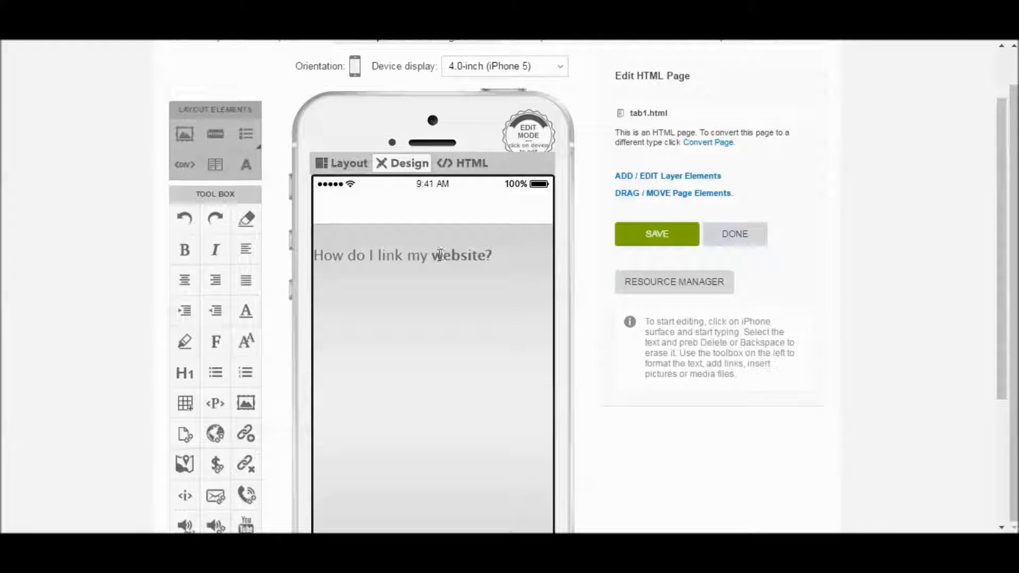
click(656, 234)
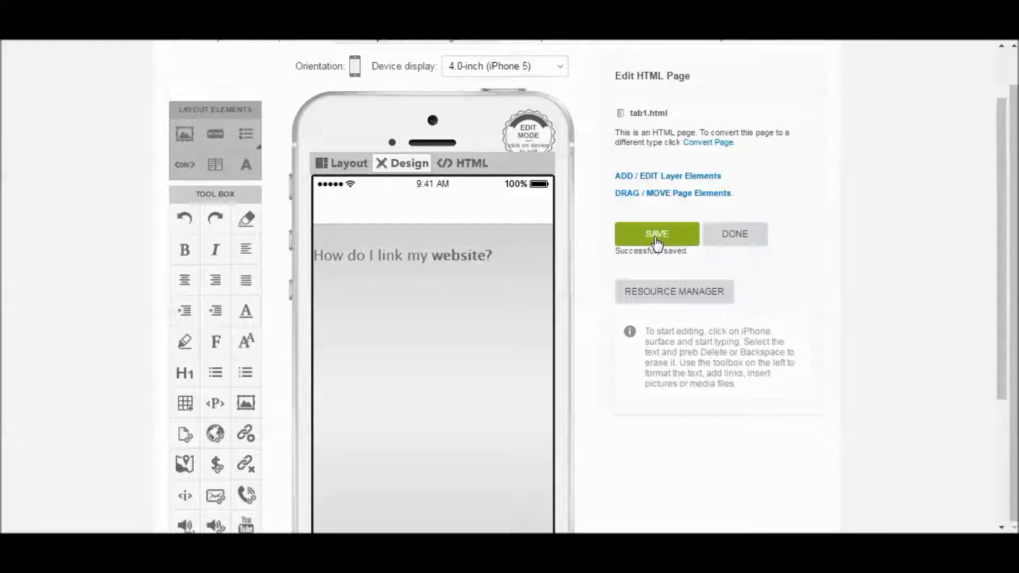
click(734, 234)
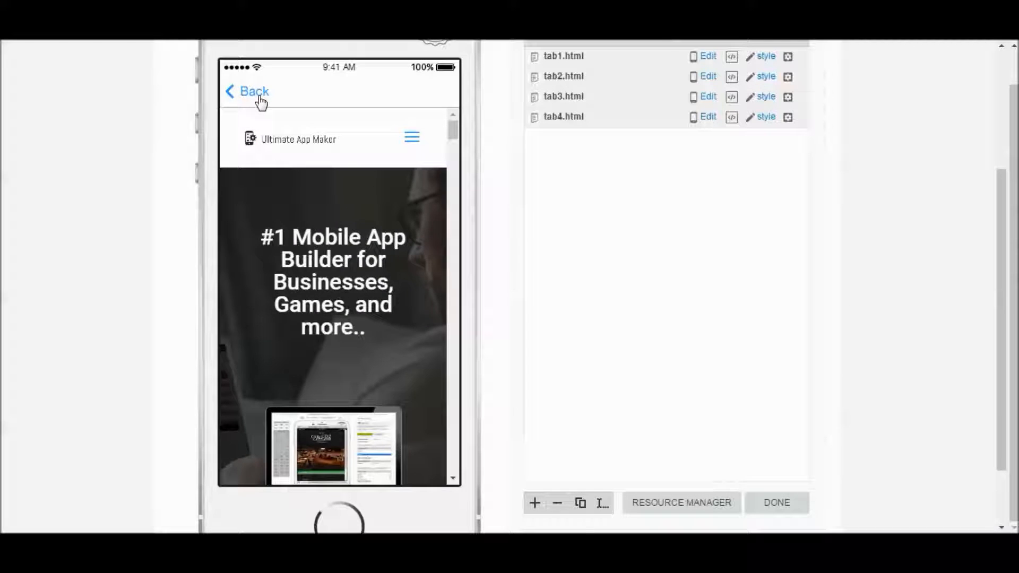
Go back from ultimateappmaker.com in the preview to the tab1 question page
click(247, 91)
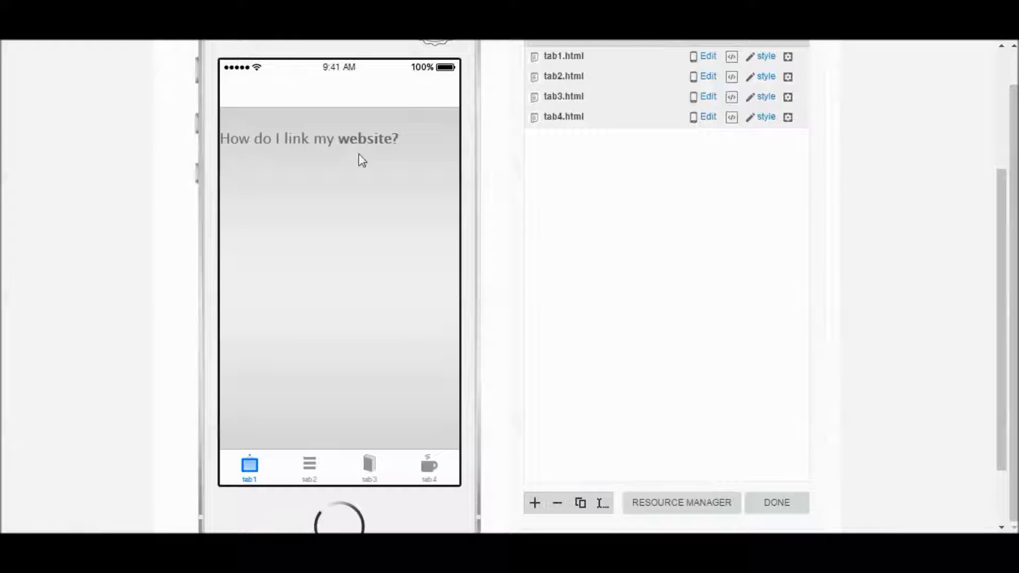